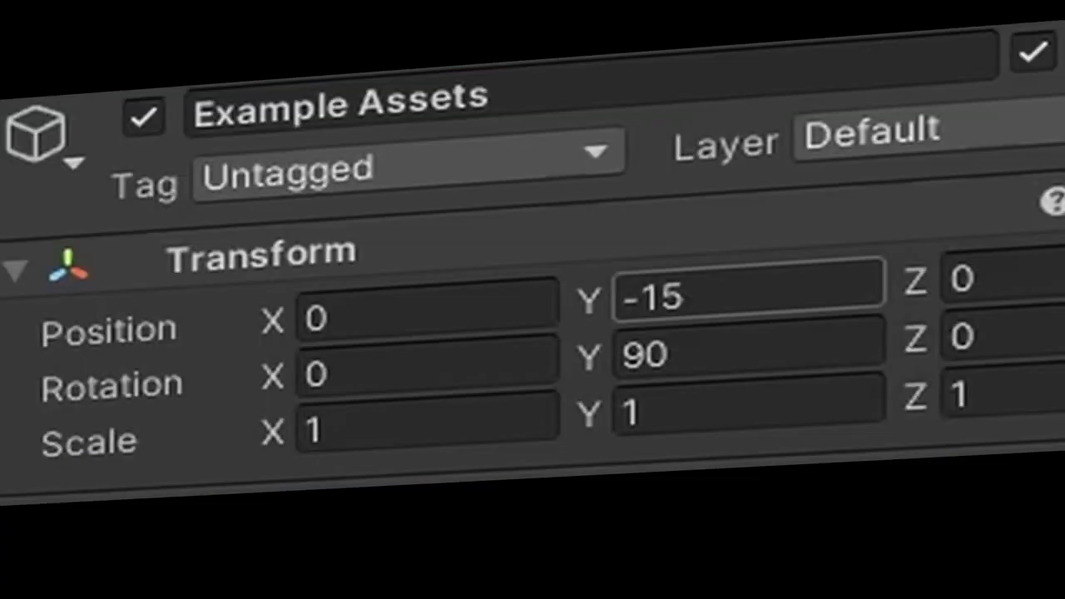
# - Select the hammer object in the scene alongside Example Assets, Camera and Dumminic
pyautogui.click(501, 30)
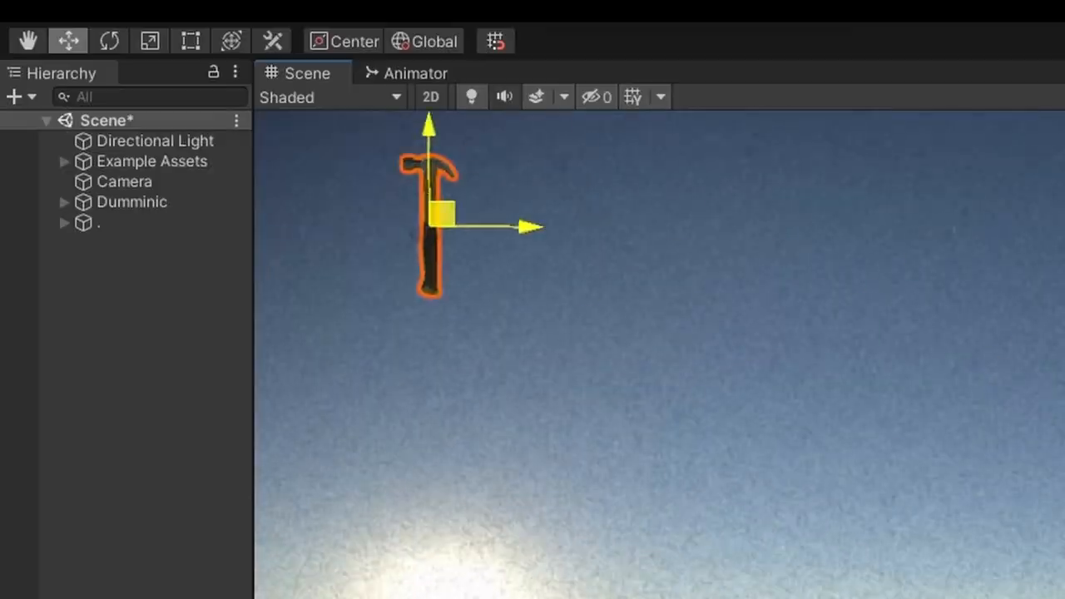
pyautogui.click(501, 30)
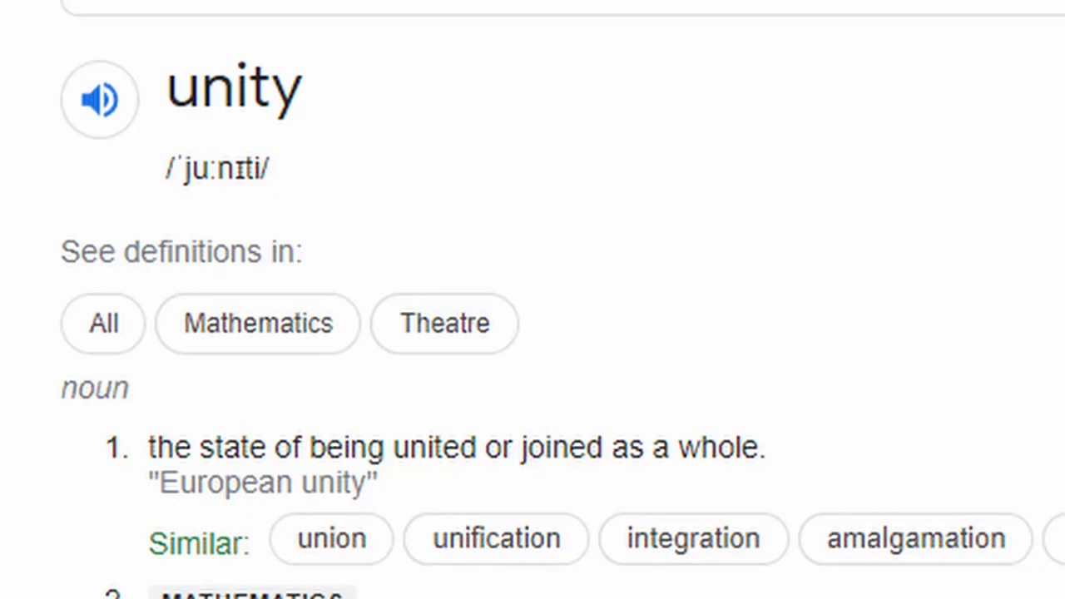
# - Scroll down past the 'unity' definition to the Unity game engine knowledge panel
pyautogui.scroll(-3)
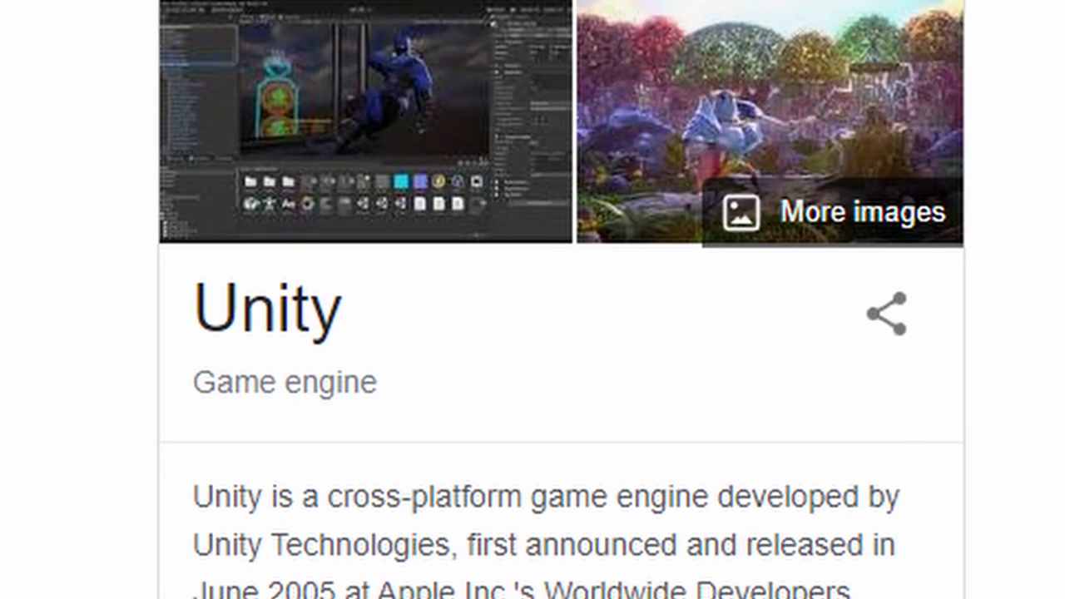